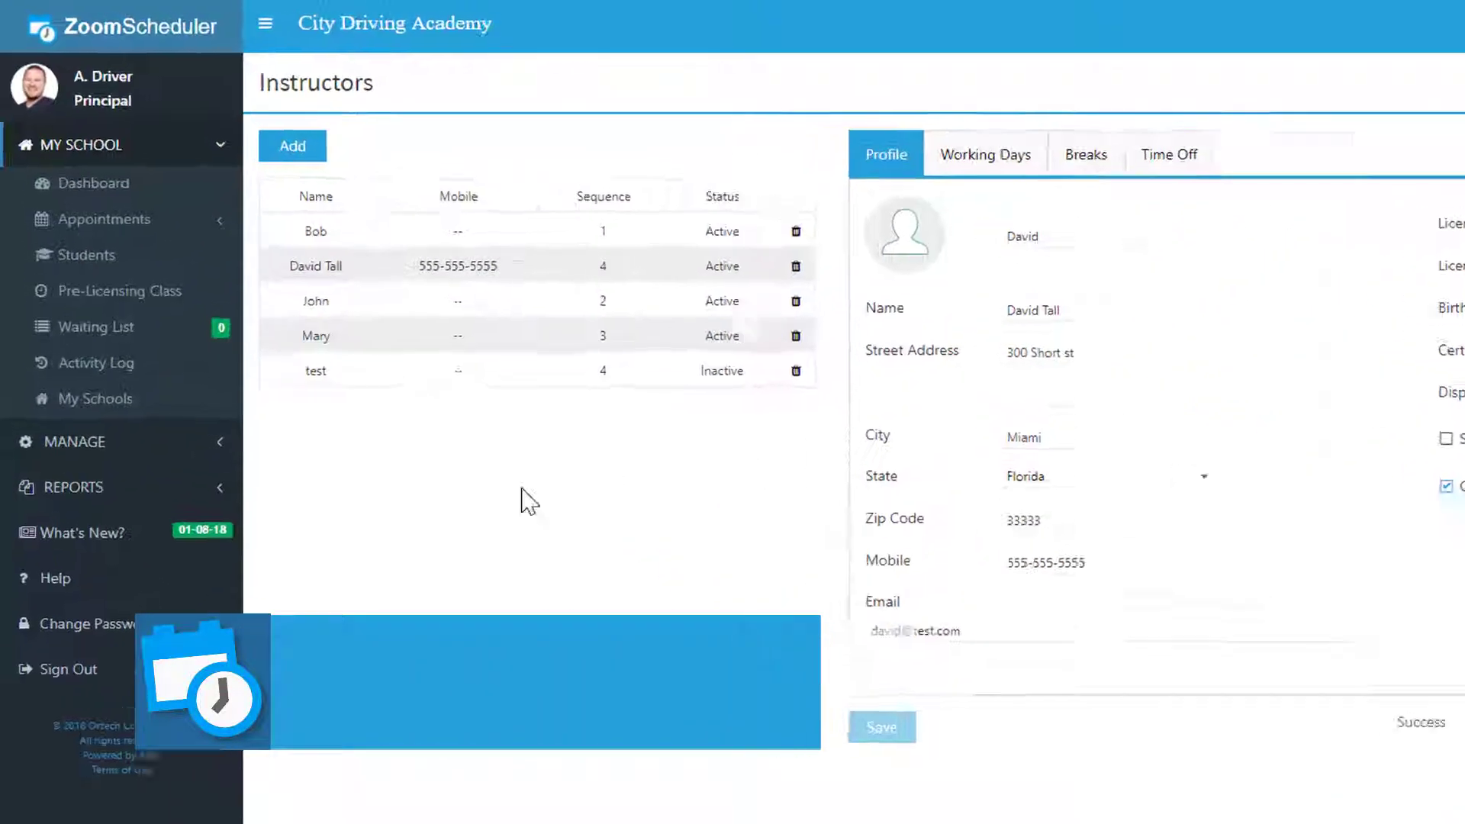
Expand MANAGE and open the empty Road Test Locations list.
left_click(75, 442)
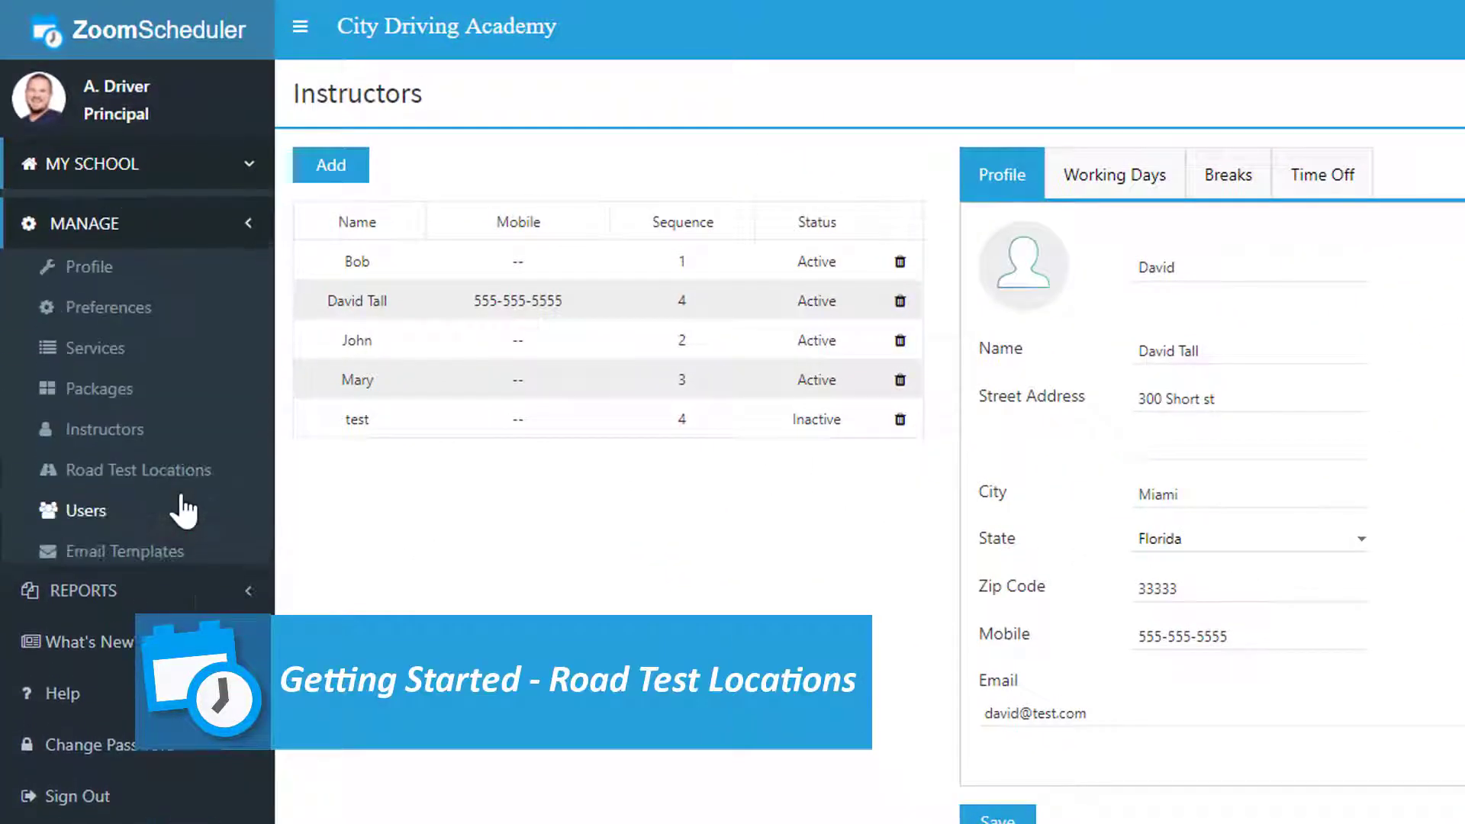
mouse_move(170, 550)
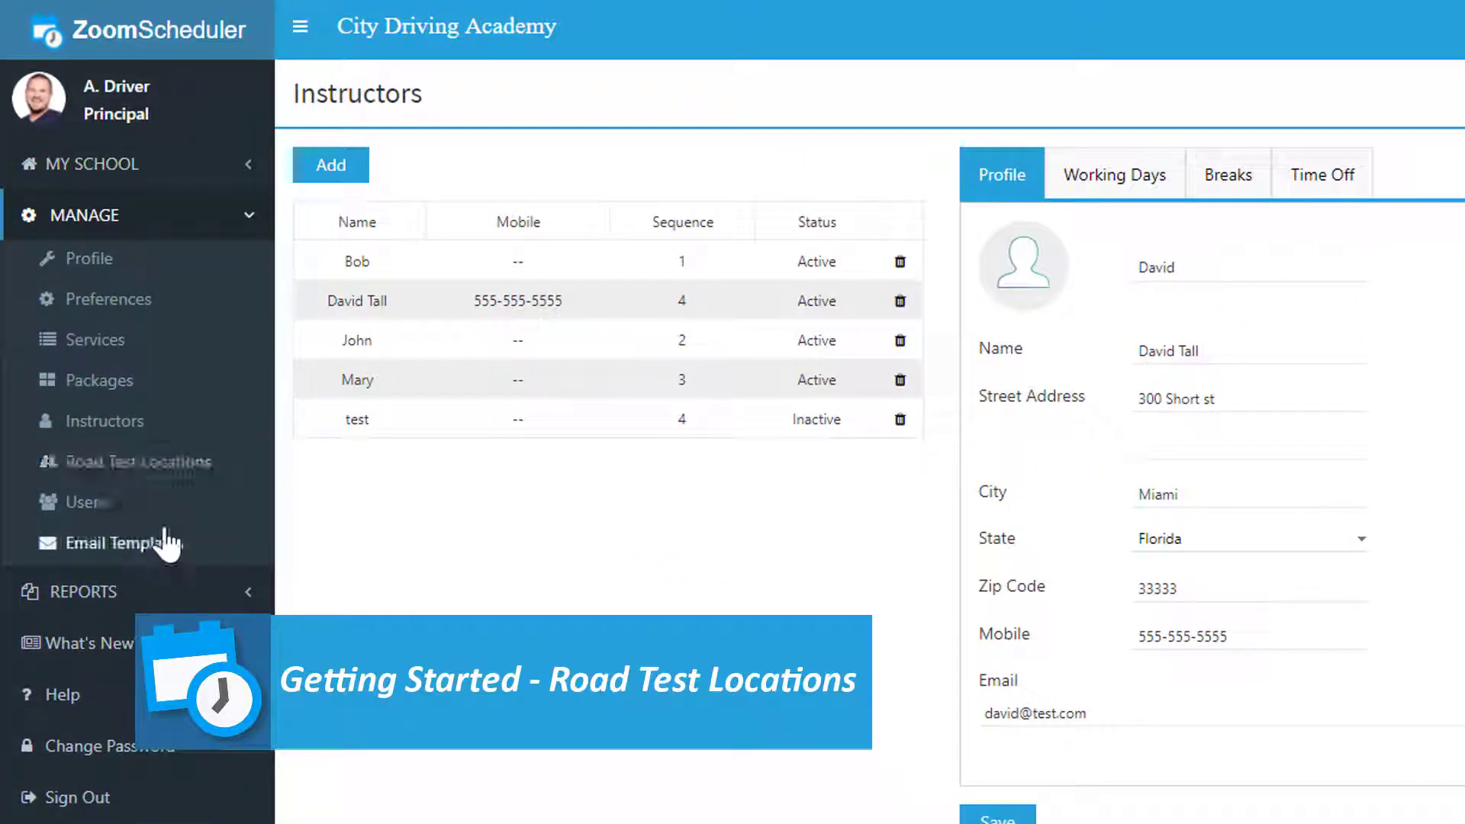
left_click(136, 462)
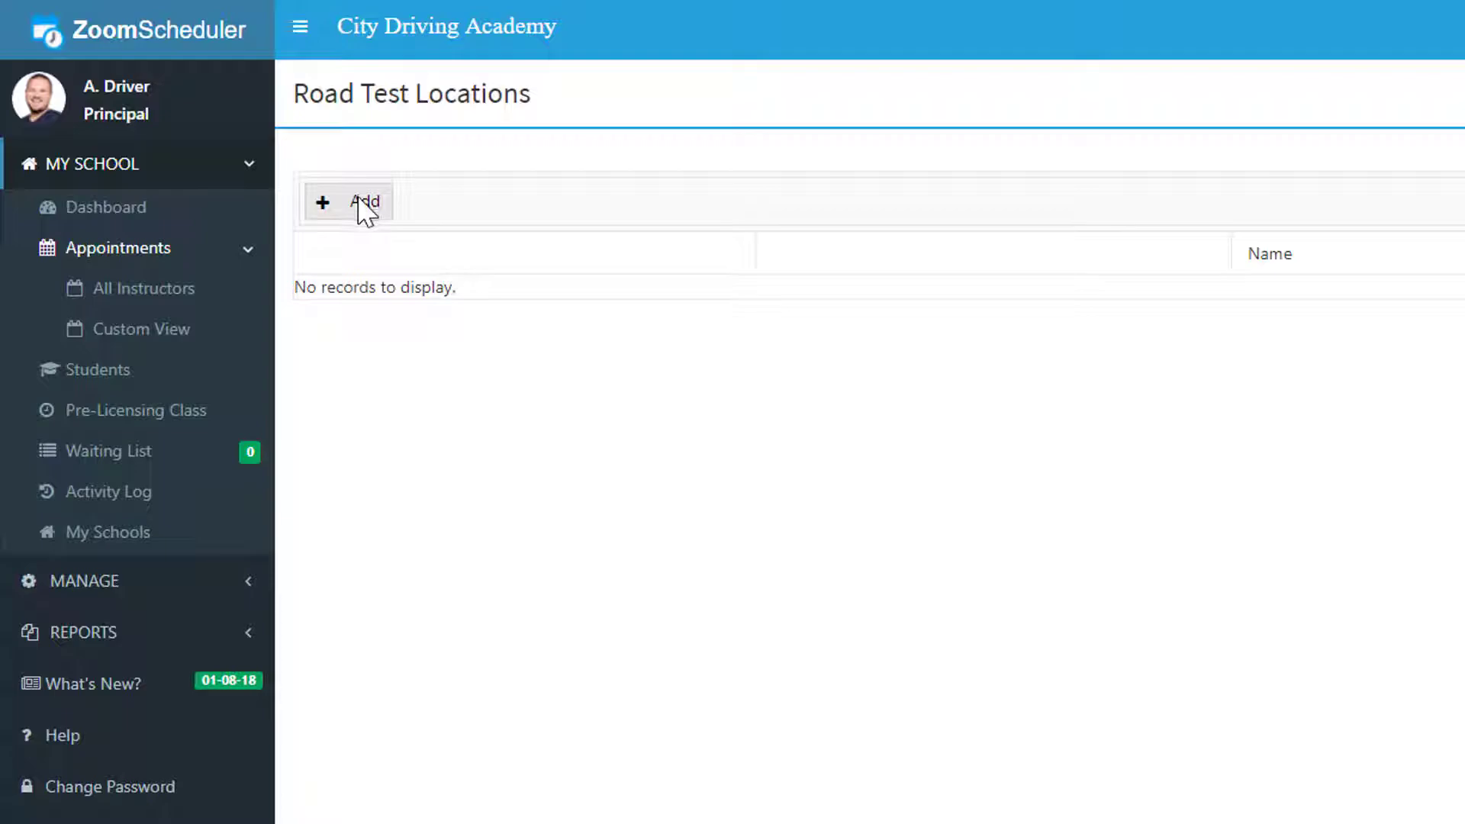
Save a new road test location named 'Havemeyer Avenue Auto & Motorcycle'.
left_click(354, 203)
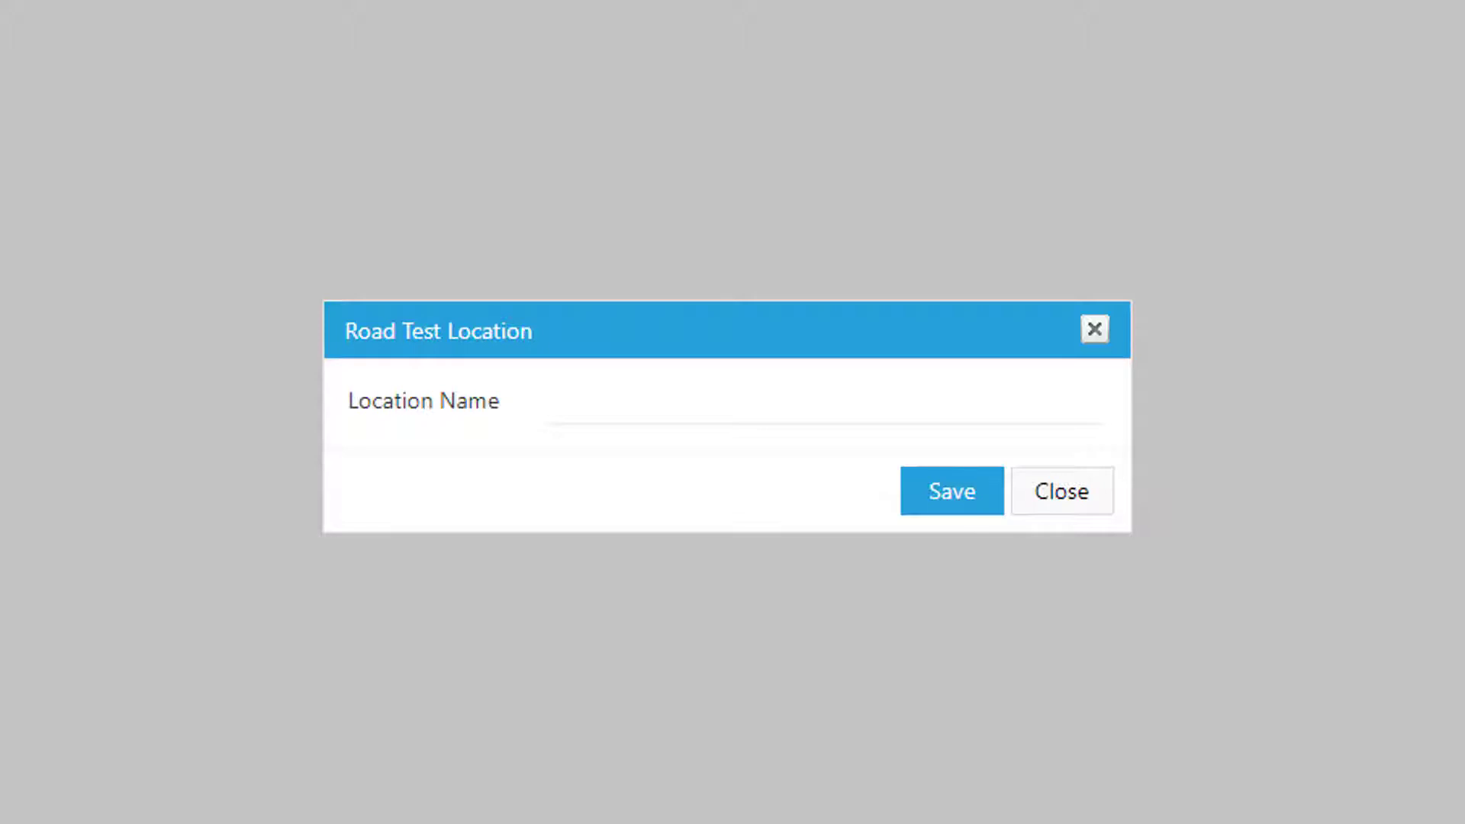
mouse_move(1001, 661)
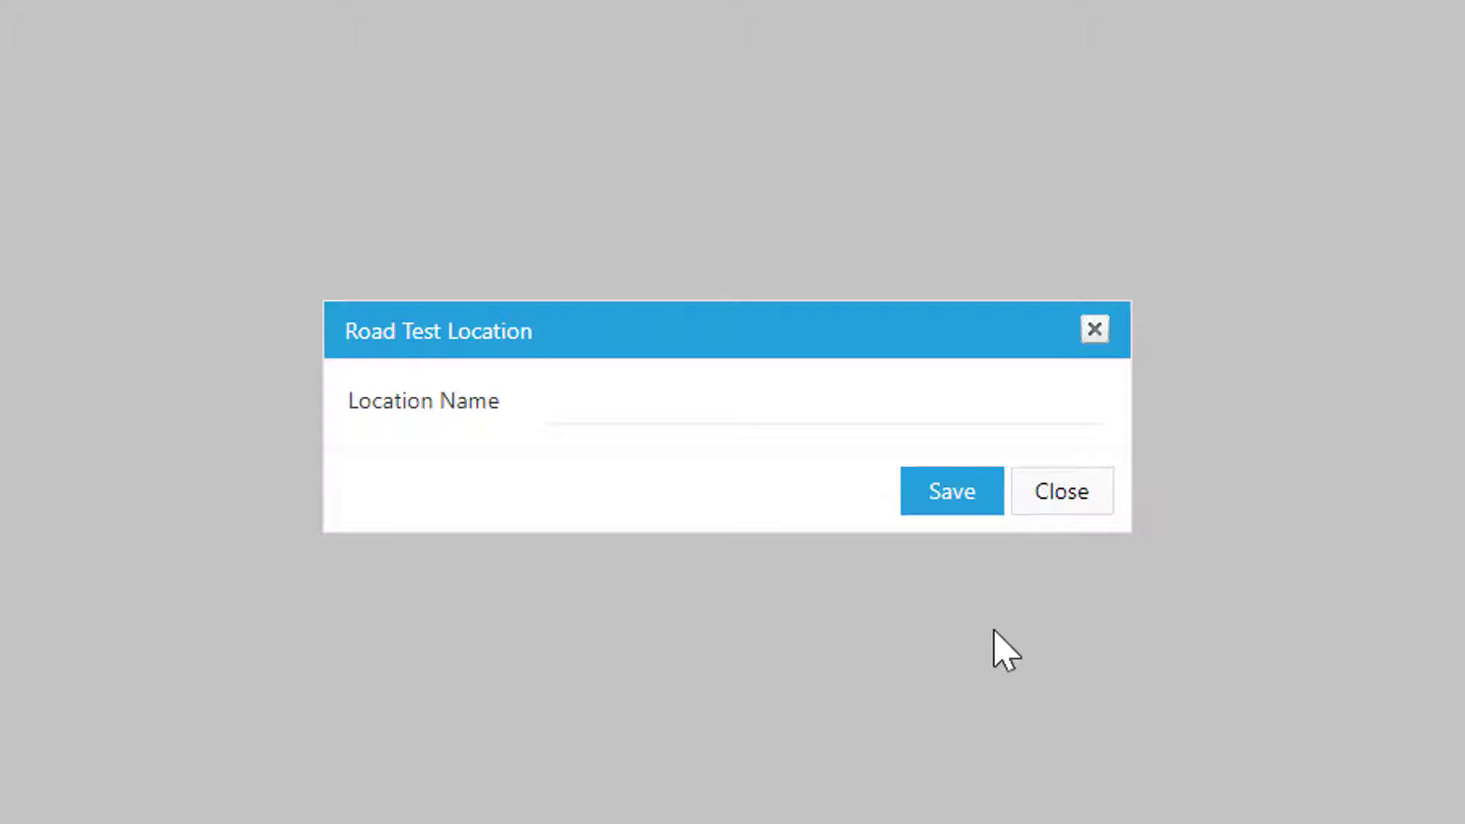
type("Havemeyer Avenue Auto & Motorcycle")
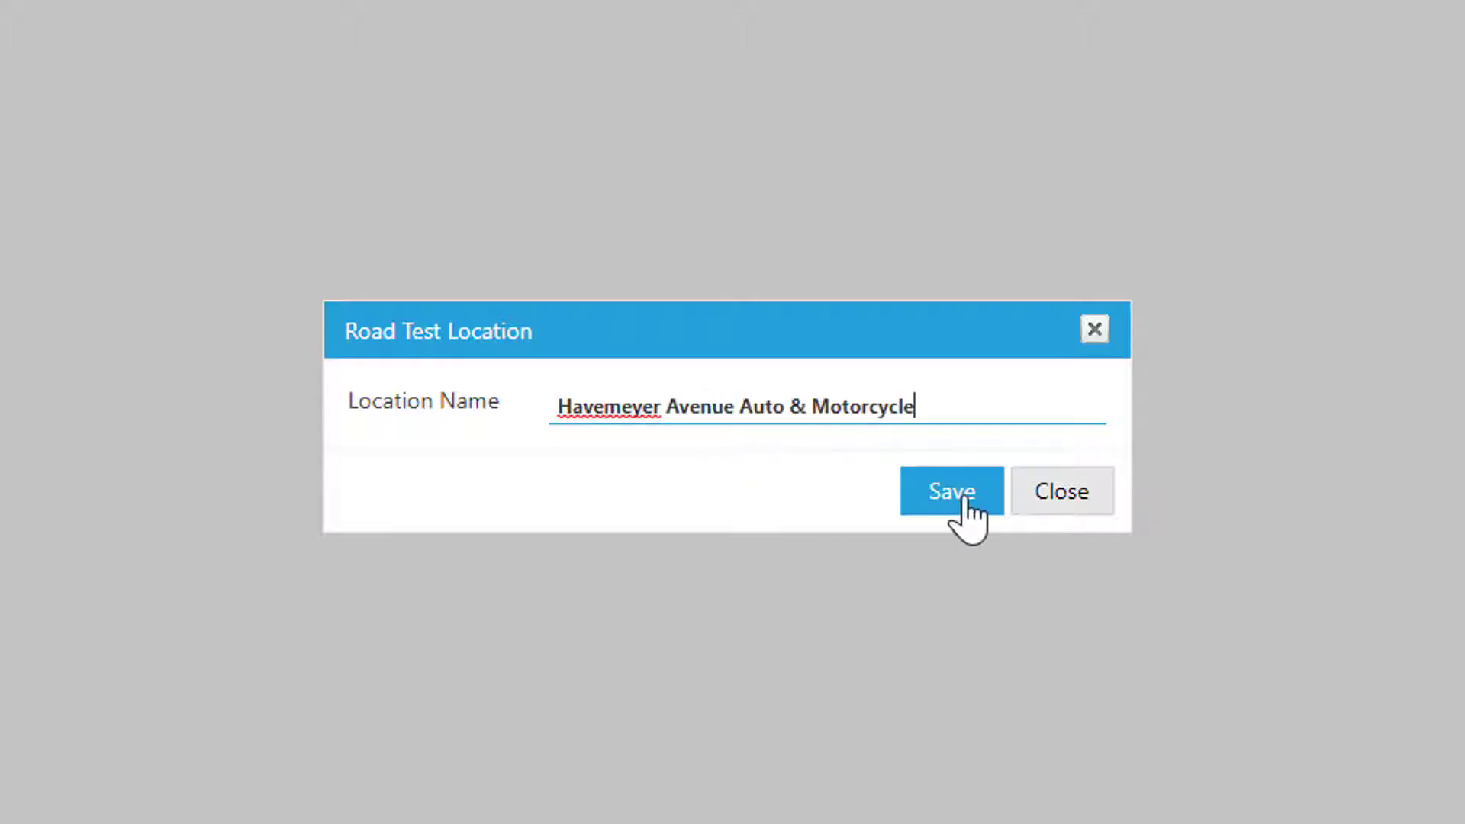
left_click(950, 492)
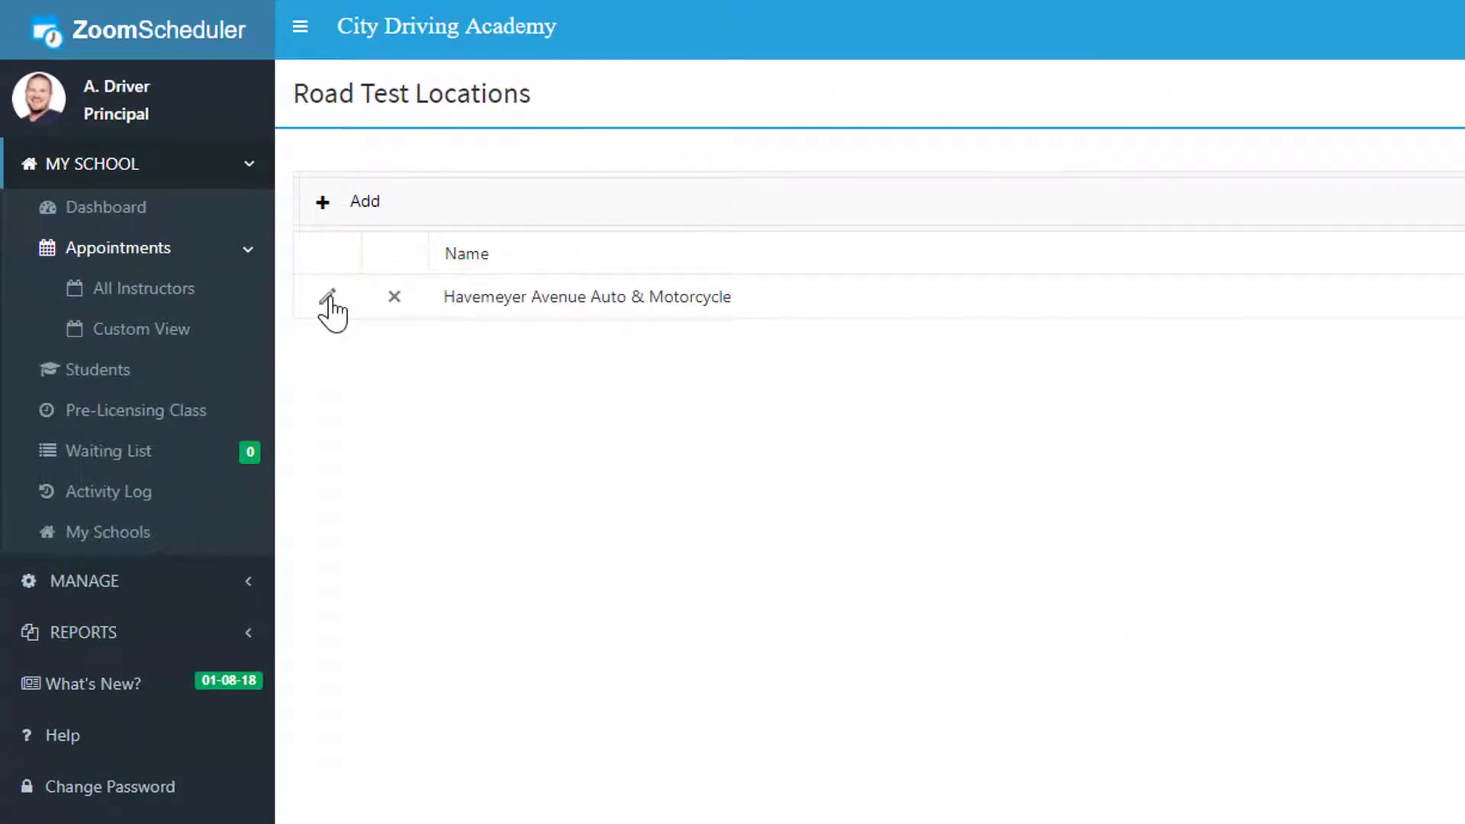
Add Riverdale Auto and Strang Avenue Auto, then delete and confirm removing Havemeyer Avenue.
left_click(329, 297)
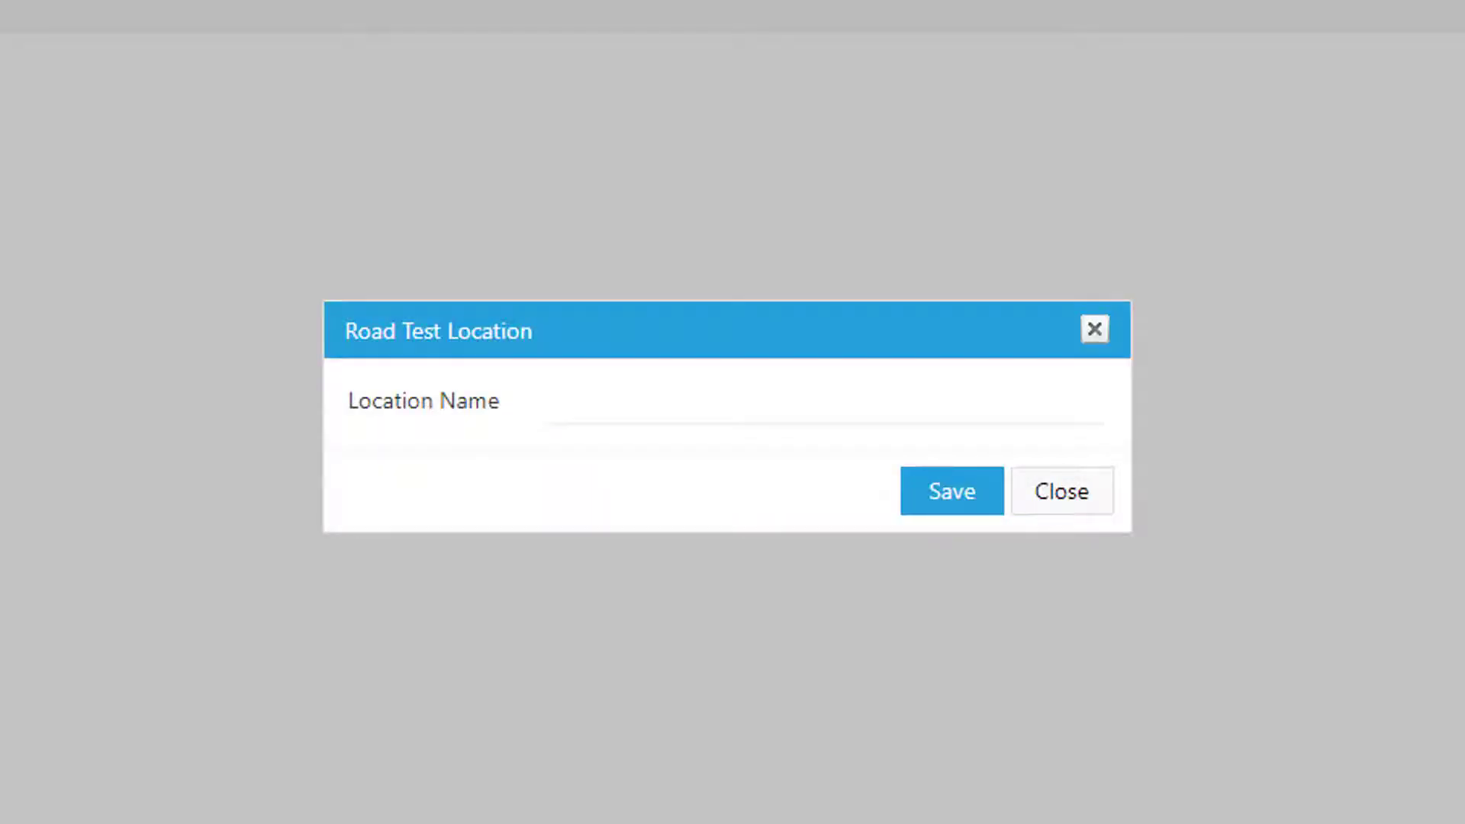
left_click(805, 416)
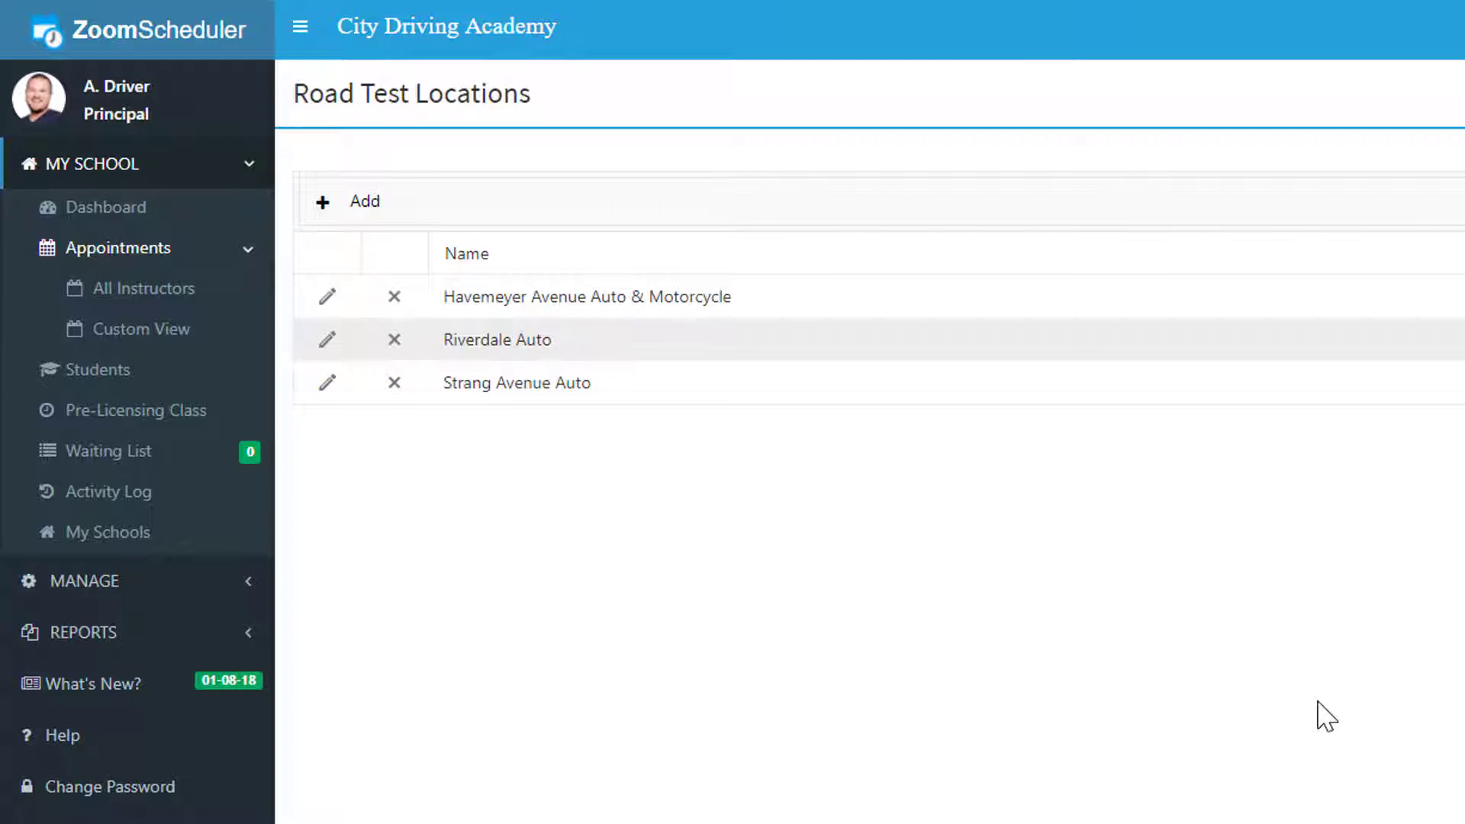
mouse_move(394, 297)
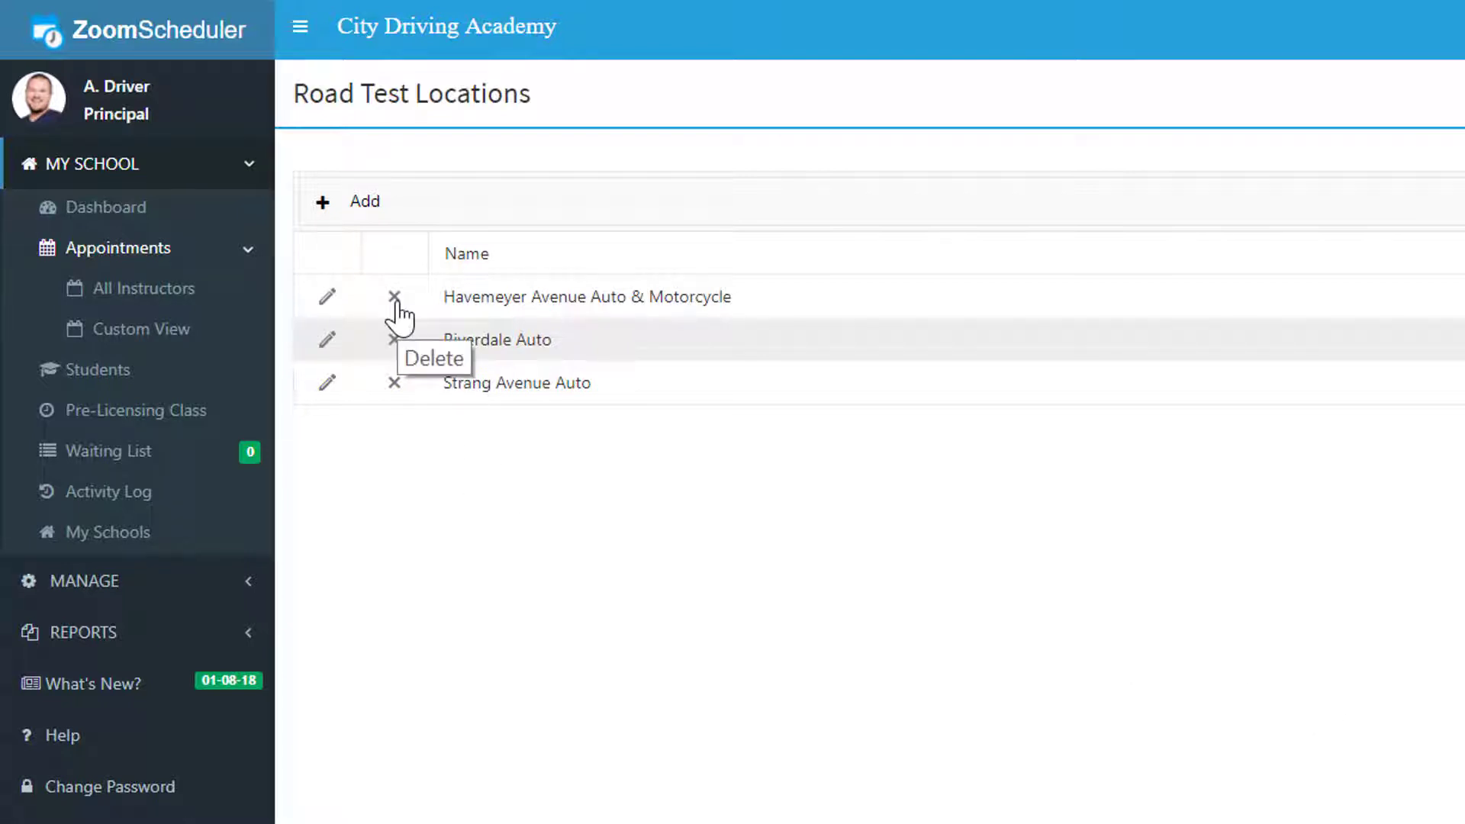
left_click(395, 296)
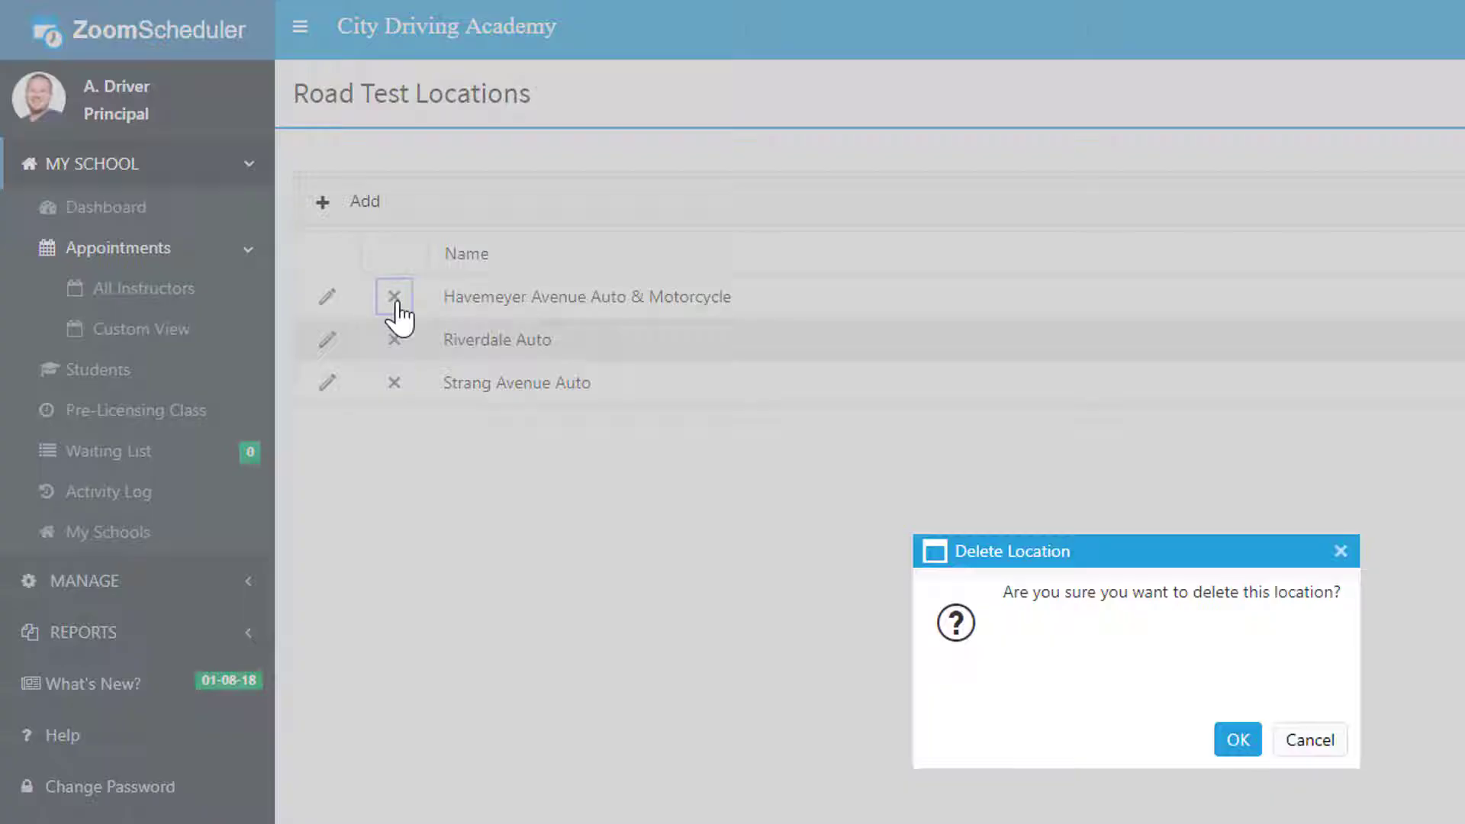
left_click(1241, 740)
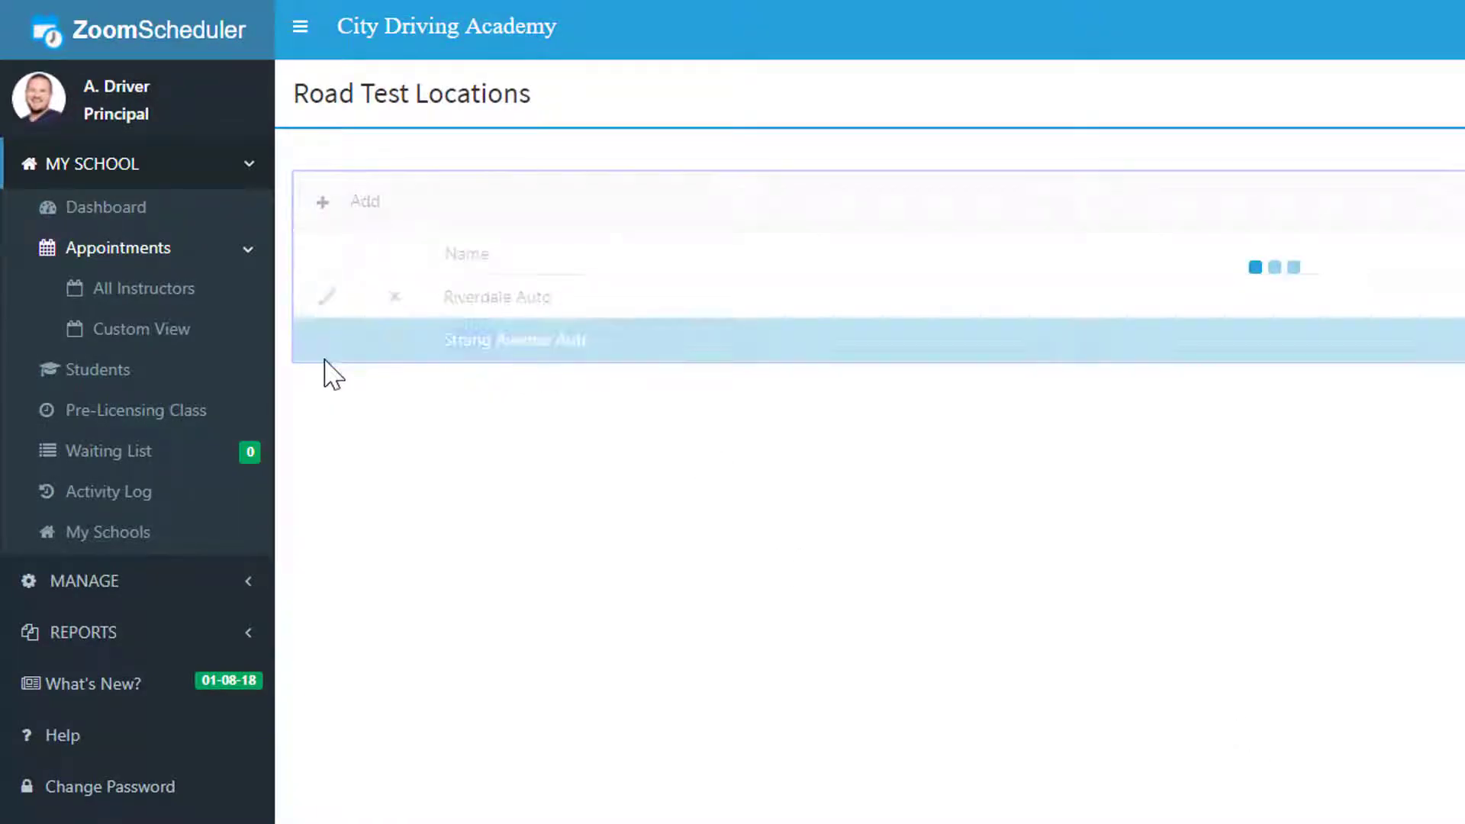
Edit Strang Avenue Auto, replacing 'Auto' with 'Motorcycle', and save.
left_click(327, 340)
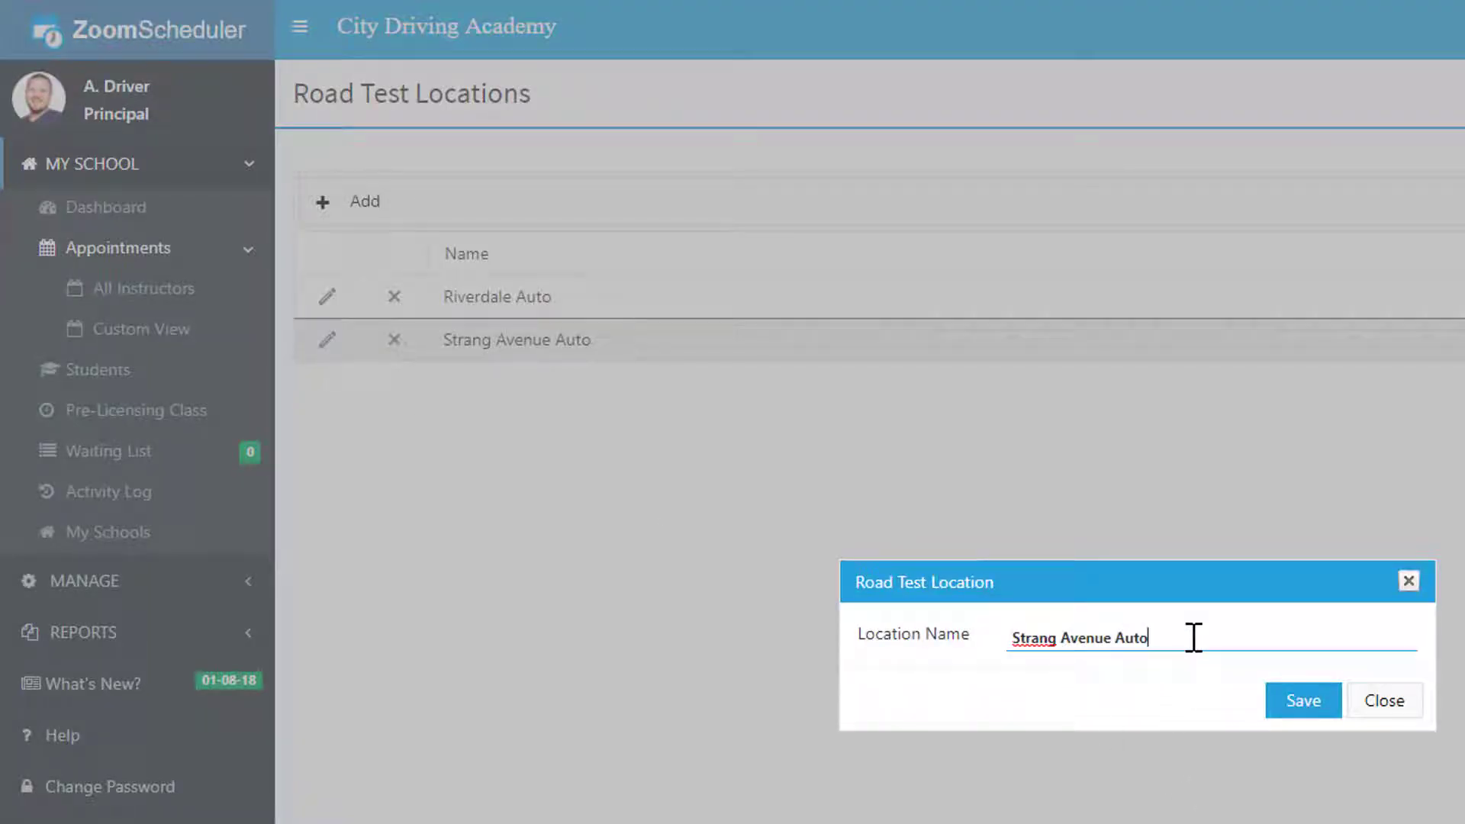
key("Backspace")
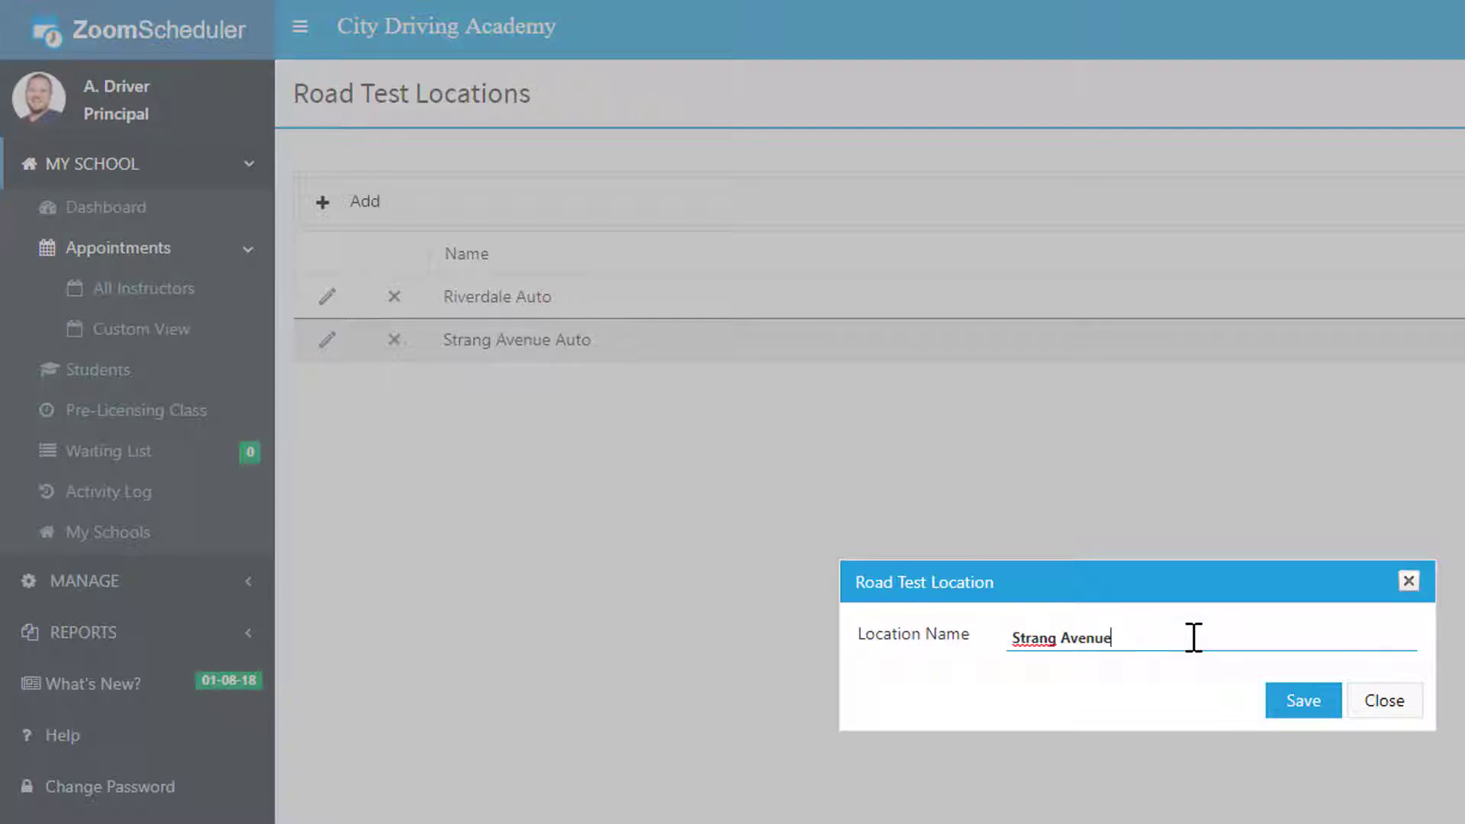
type("Motorcyl")
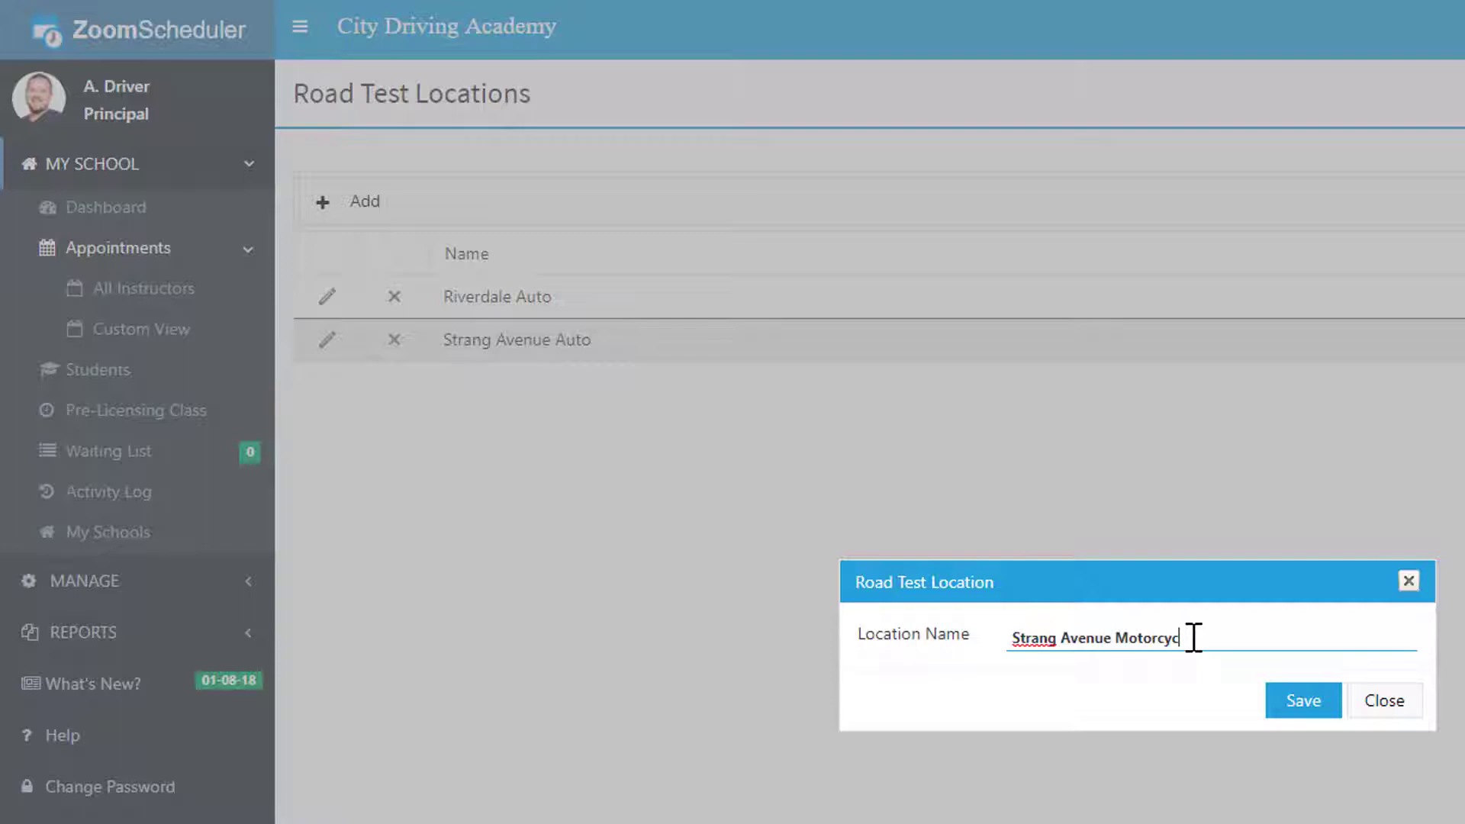
left_click(1304, 701)
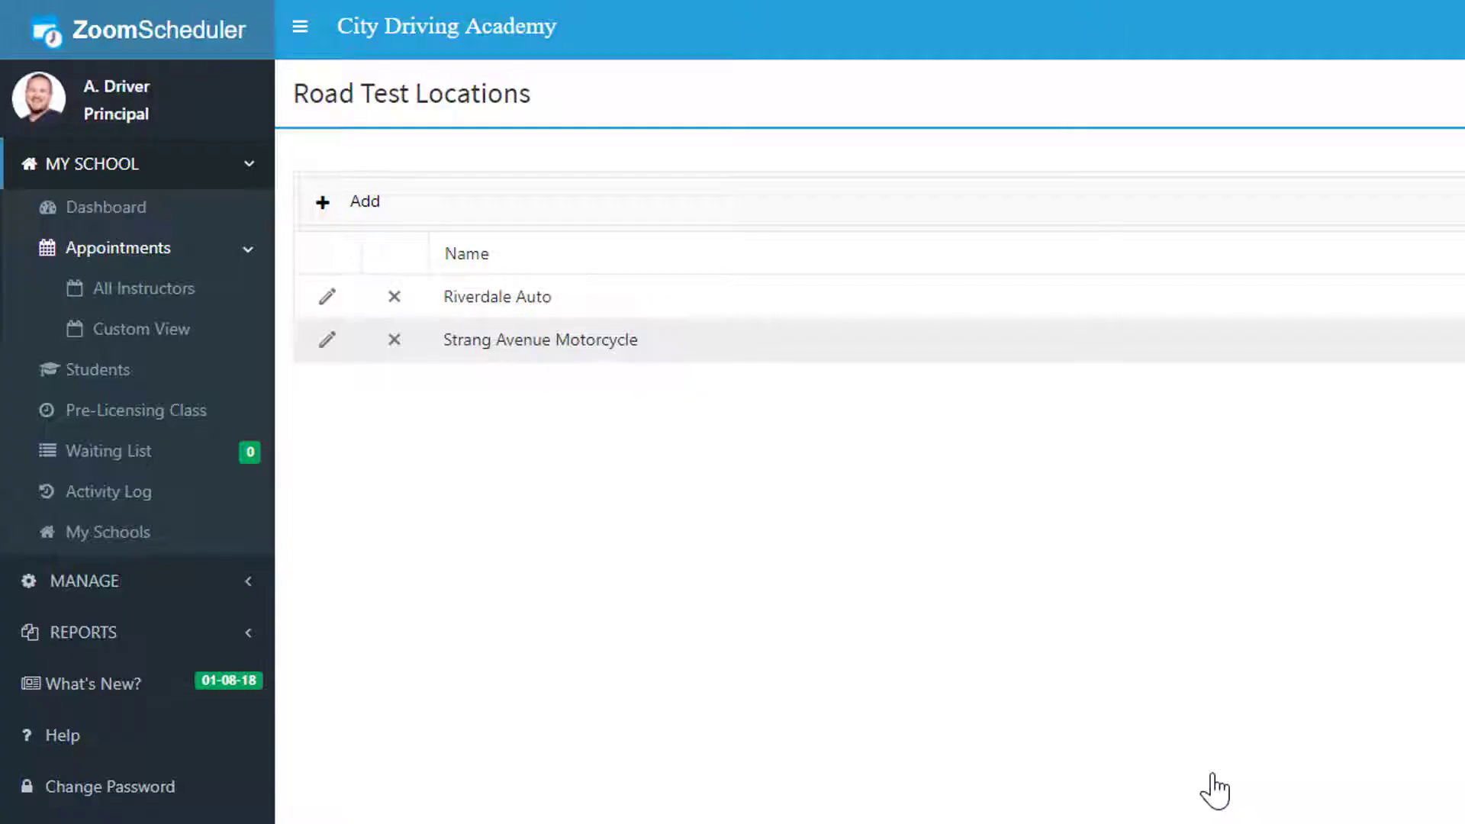
mouse_move(850, 537)
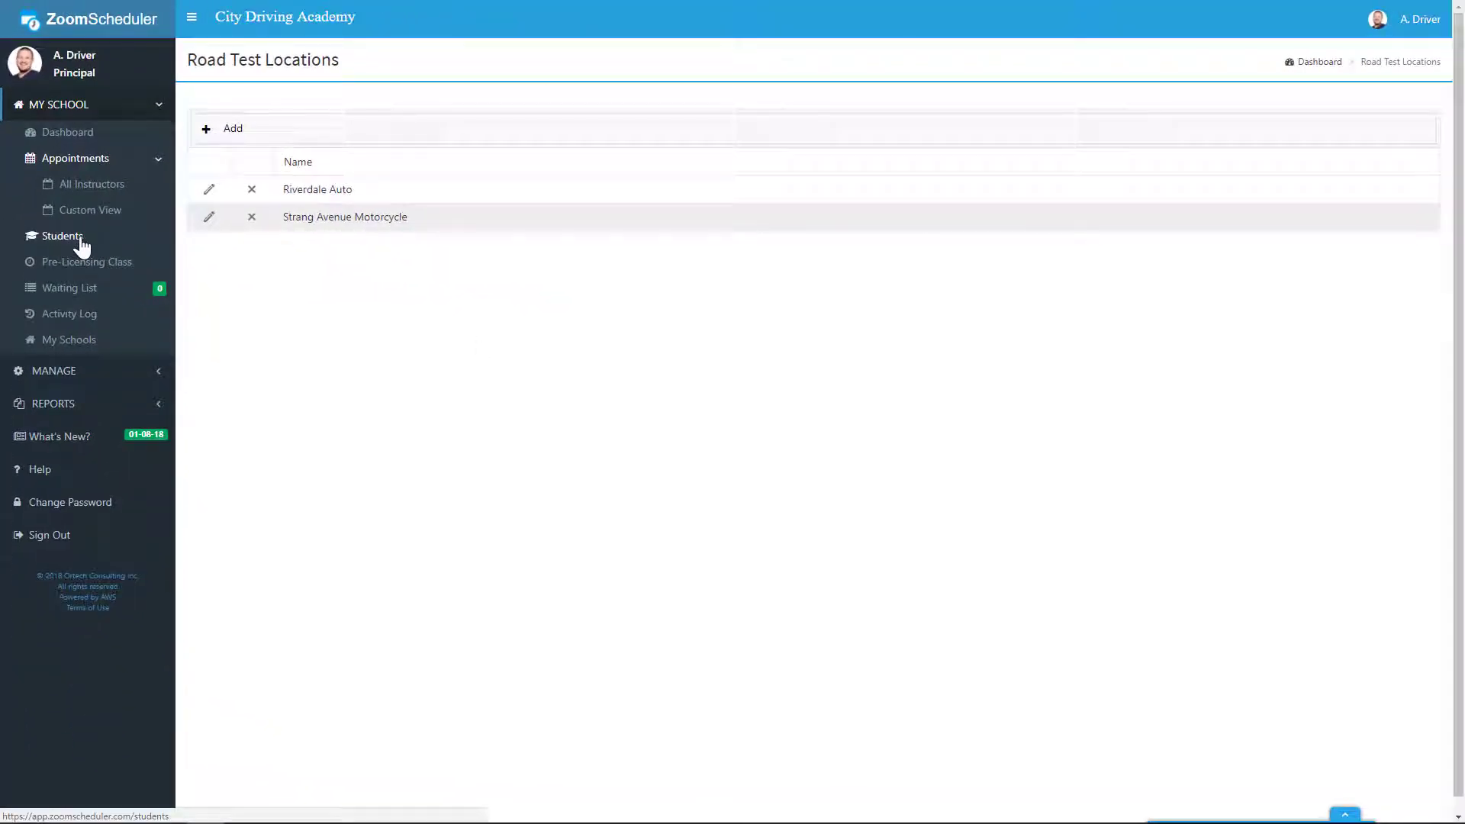
Add a student card and list its RoadTest location options: Riverdale Auto, Strang Avenue Motorcycle.
left_click(59, 236)
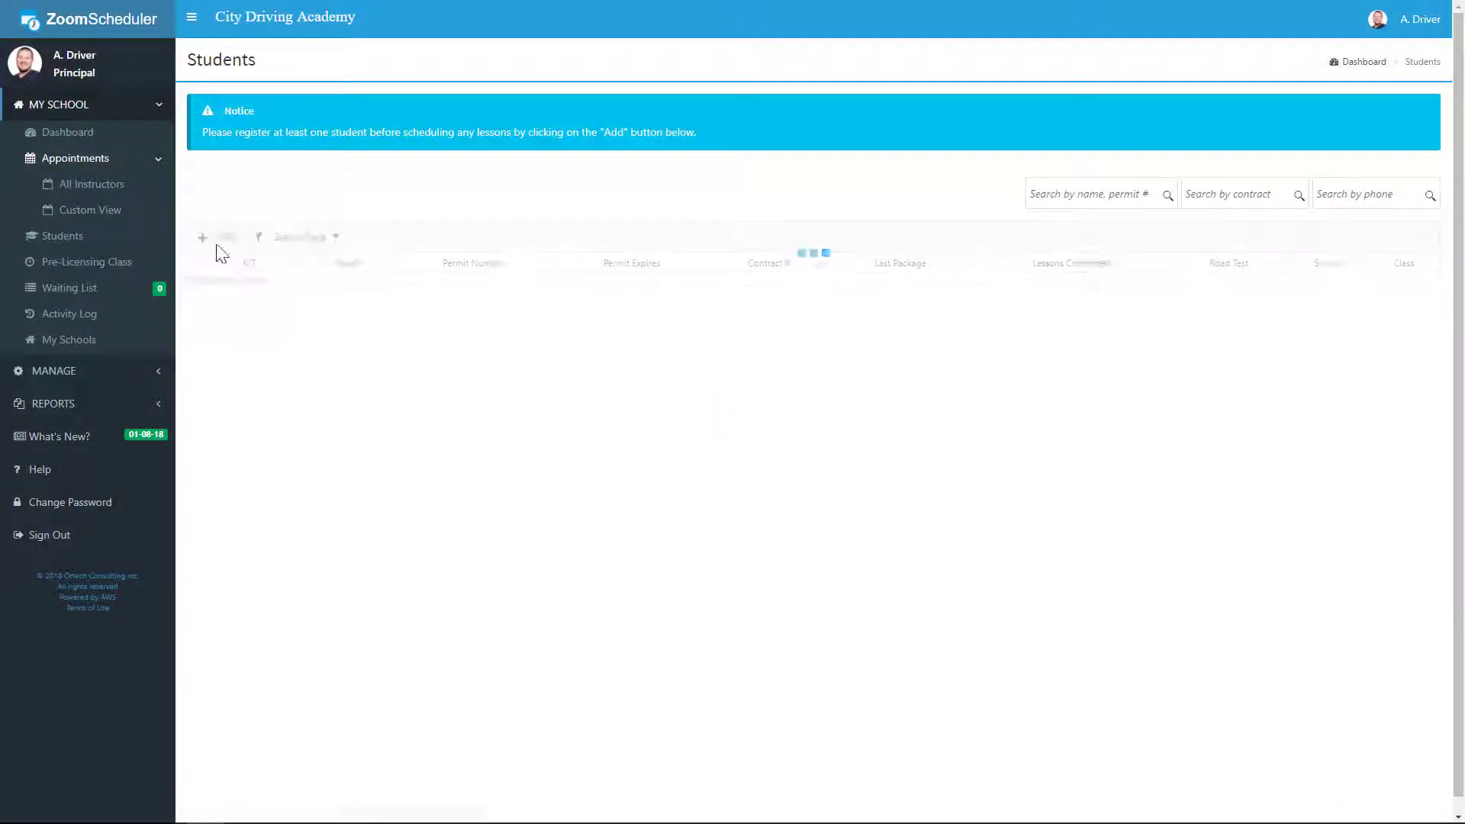
left_click(203, 237)
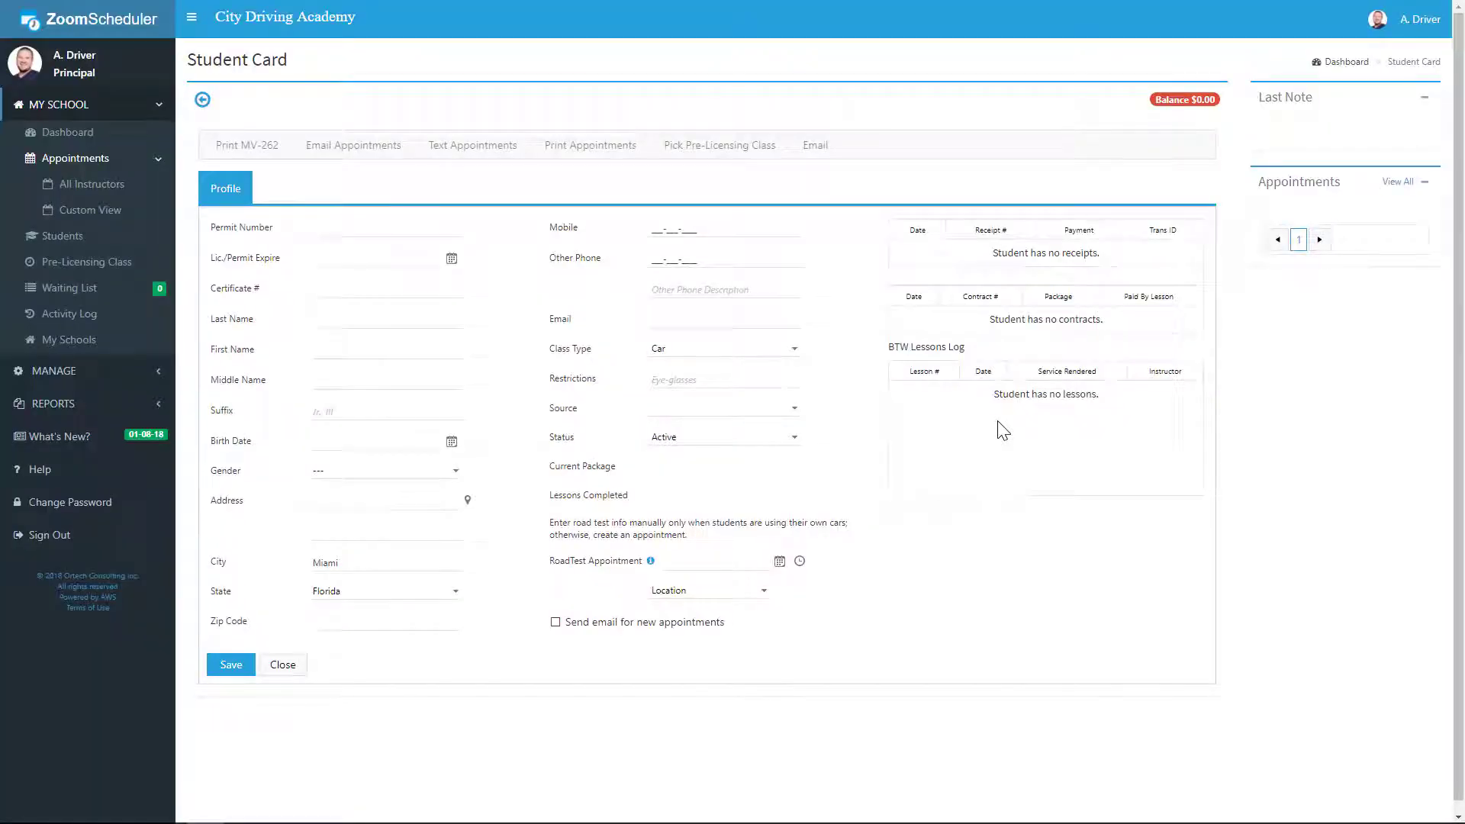
left_click(709, 589)
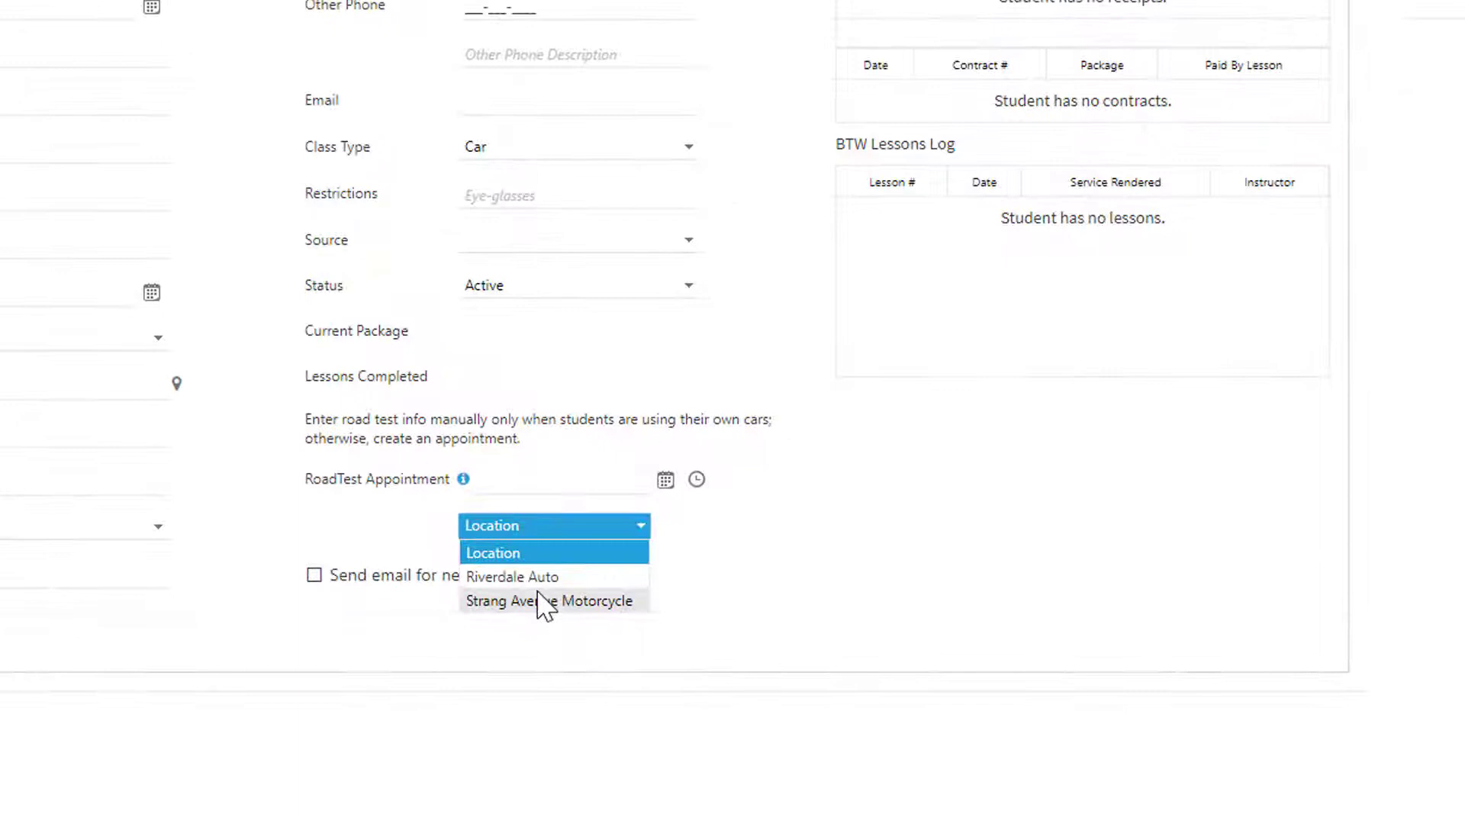
mouse_move(542, 598)
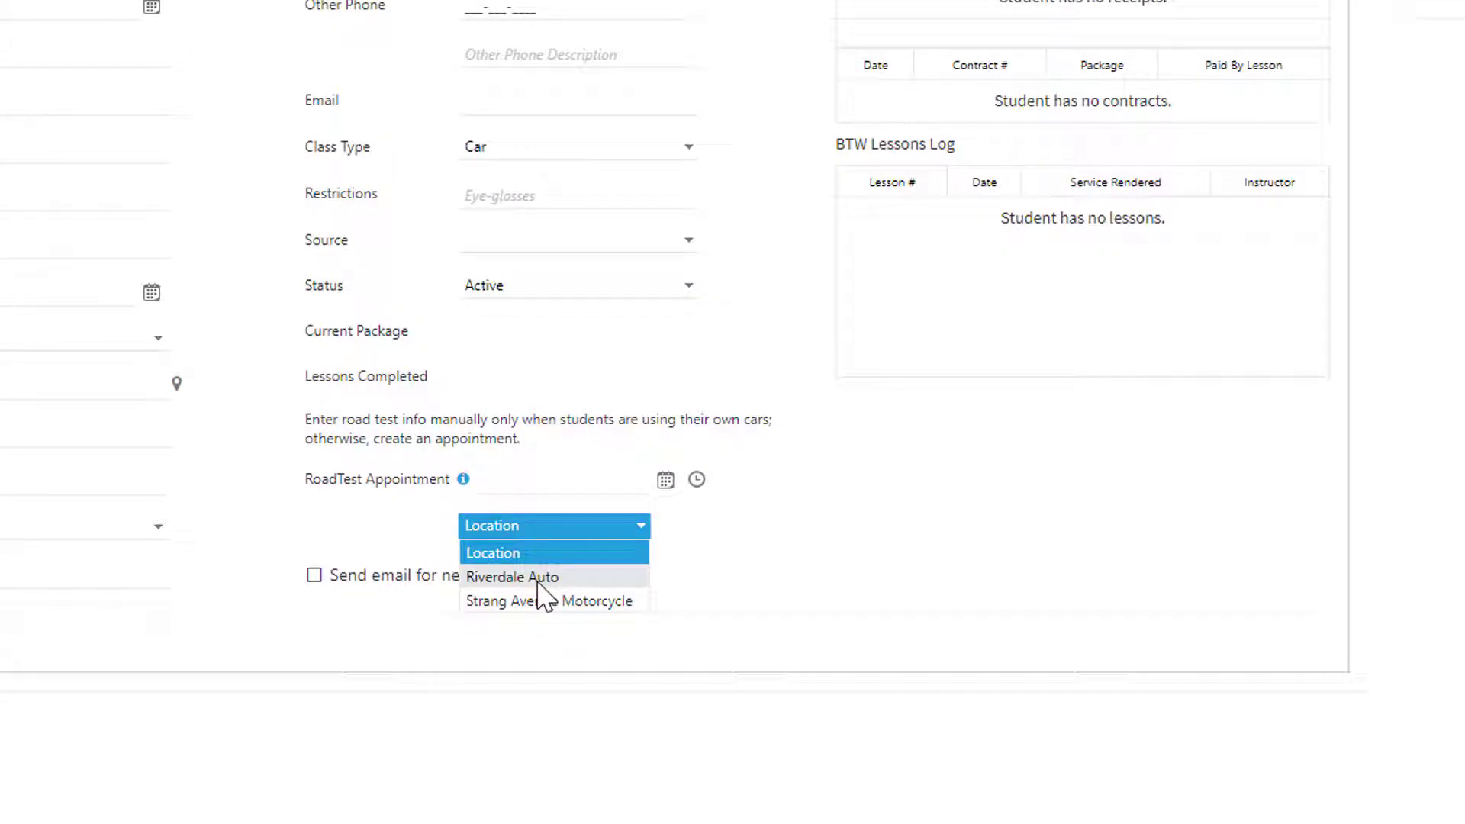
mouse_move(307, 425)
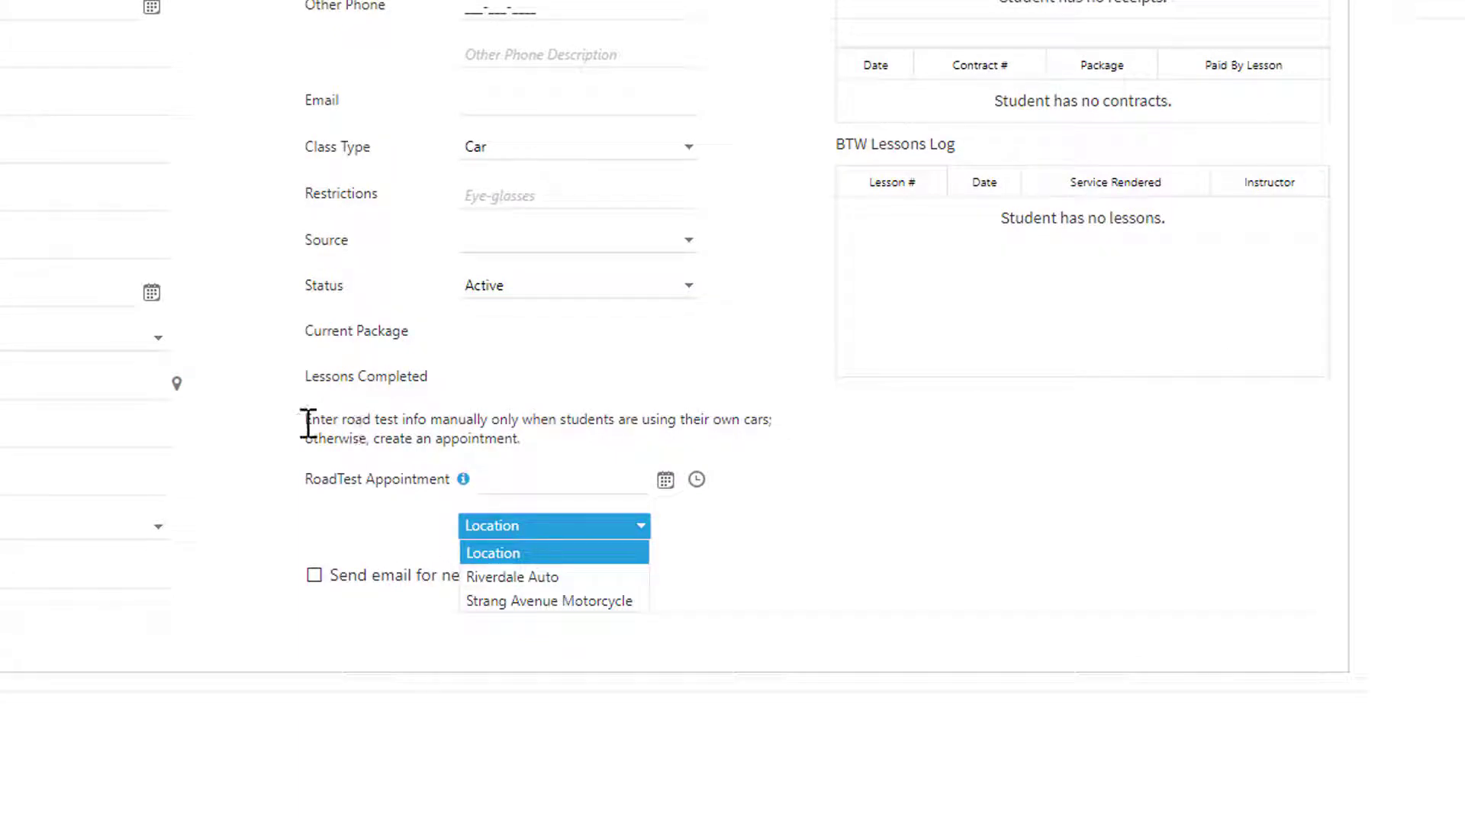